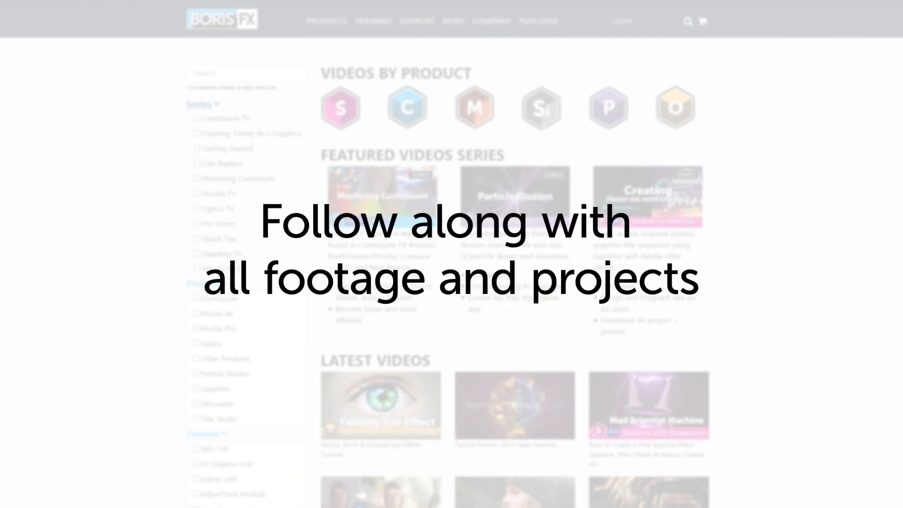
Close the X-spline around the arm and phone, then track it backwards
{"action": "scroll", "scroll_direction": "down", "scroll_amount": 3}
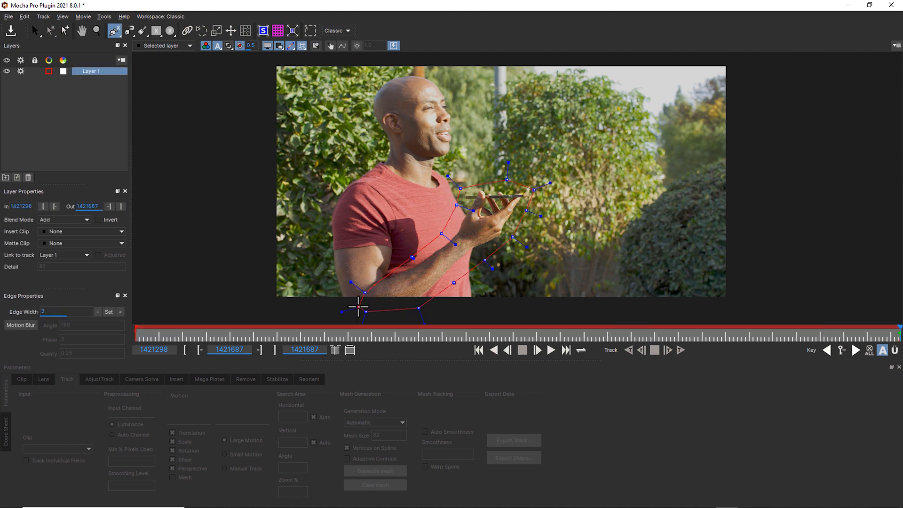
{"action": "left_click", "coordinate": [48, 30]}
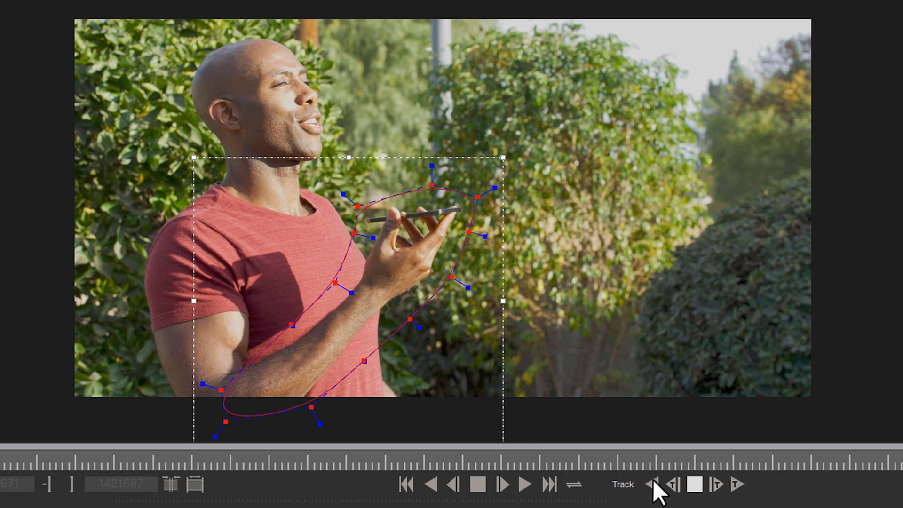
{"action": "left_click", "coordinate": [664, 484]}
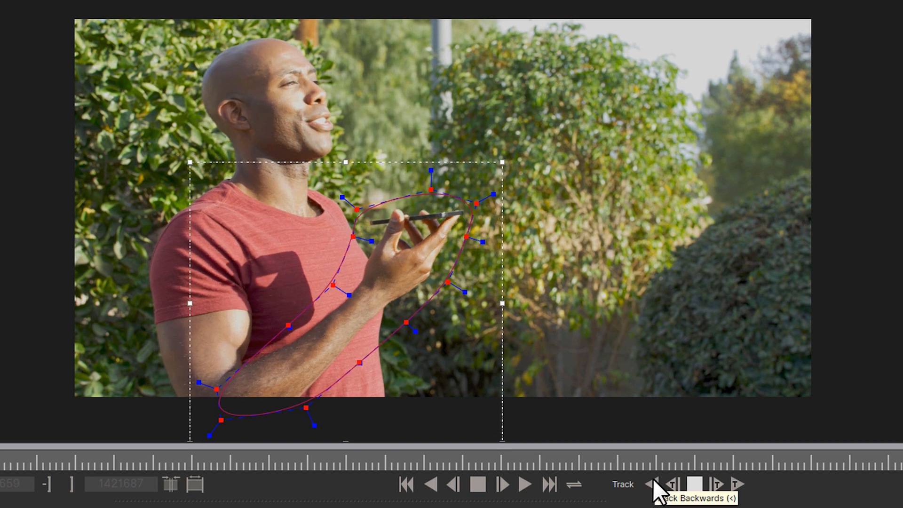
{"action": "left_click", "coordinate": [662, 484]}
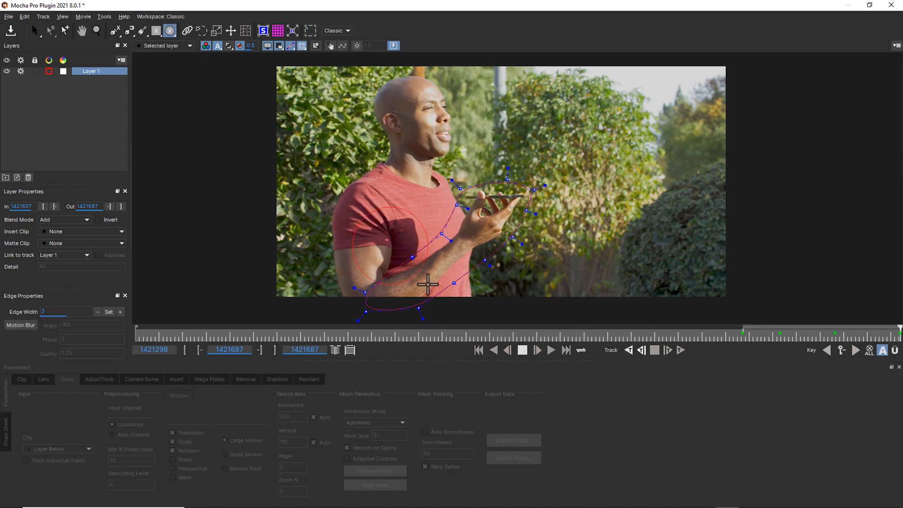
Link the hand shadow layer to the hand track and step through keyframes
{"action": "left_click", "coordinate": [87, 254]}
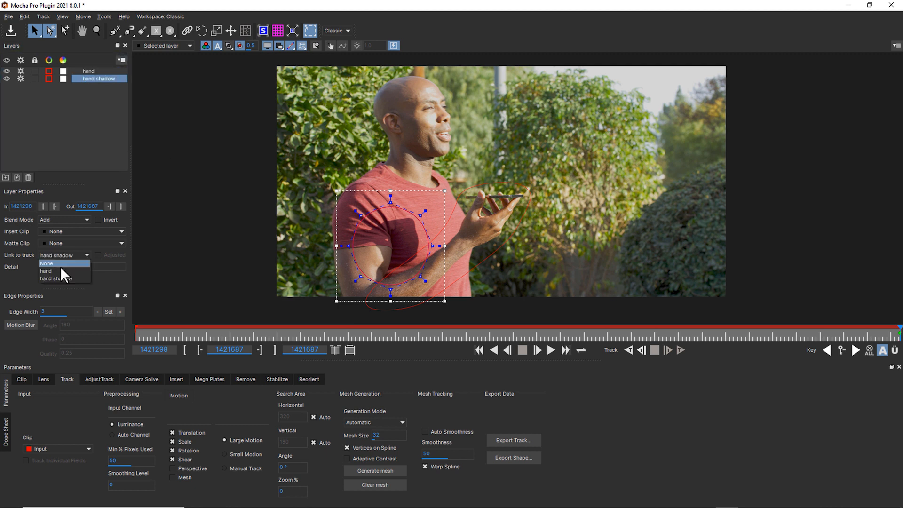
{"action": "left_click", "coordinate": [45, 271]}
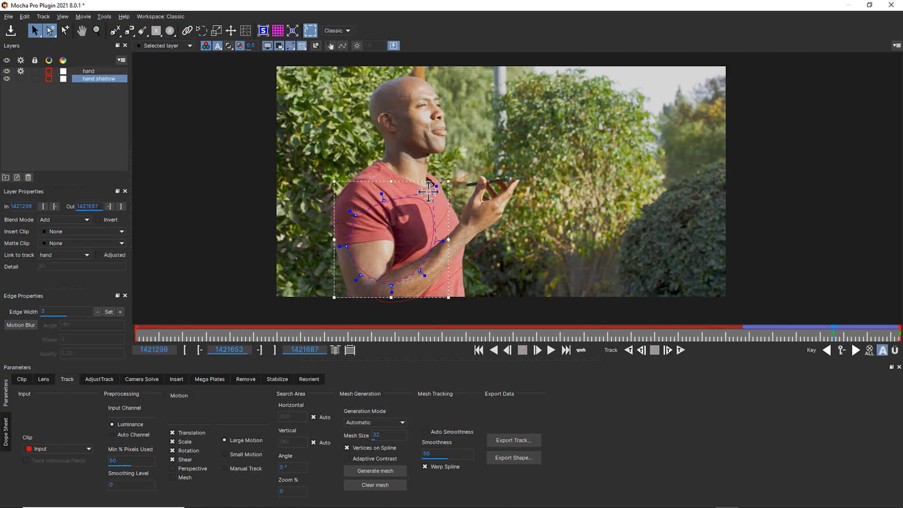
{"action": "left_click", "coordinate": [89, 71]}
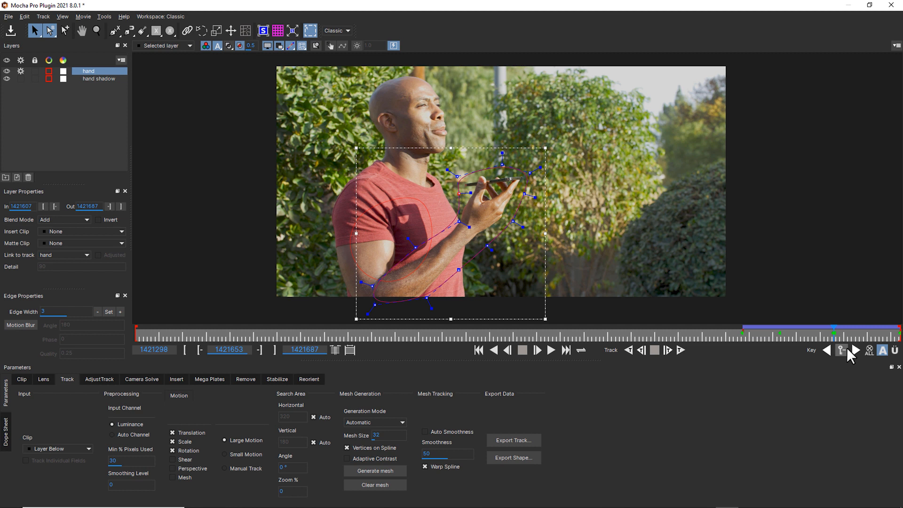
{"action": "left_click", "coordinate": [856, 350]}
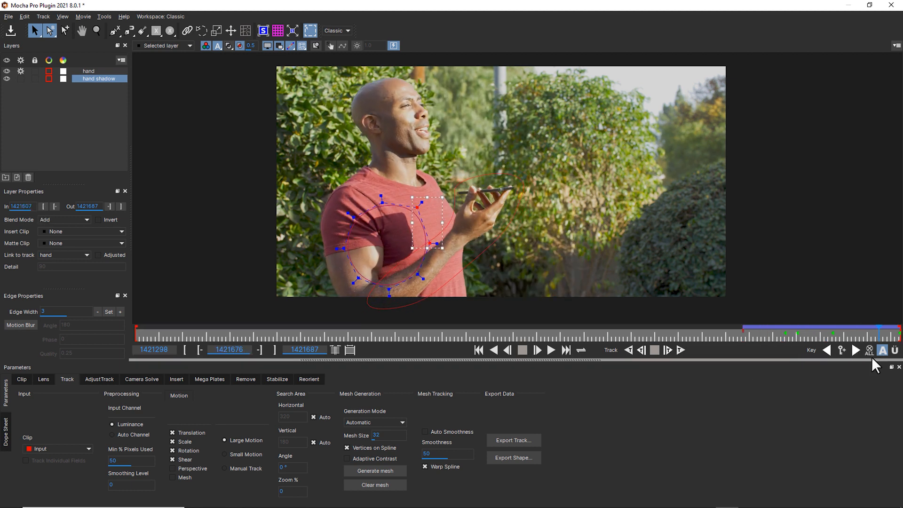
{"action": "left_click", "coordinate": [90, 71]}
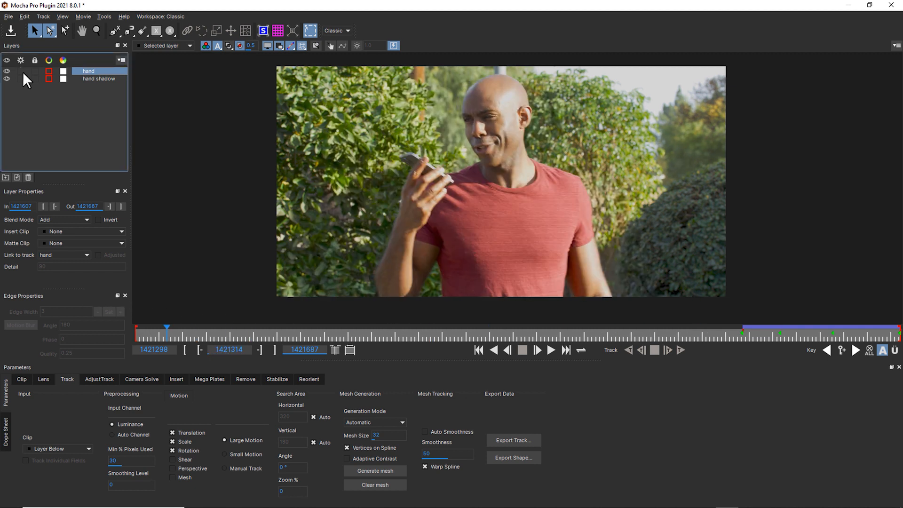
Hide and lock both the hand and hand shadow layers
{"action": "left_click", "coordinate": [34, 60]}
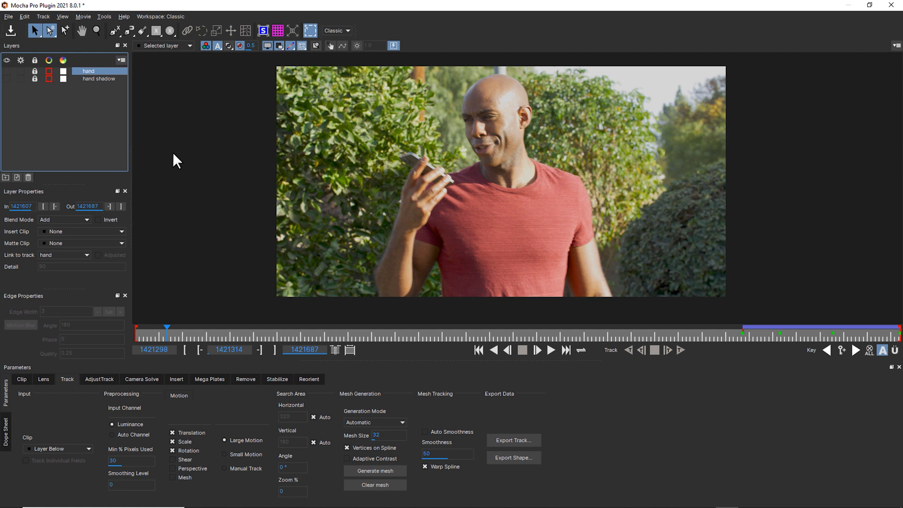
{"action": "mouse_move", "coordinate": [184, 156]}
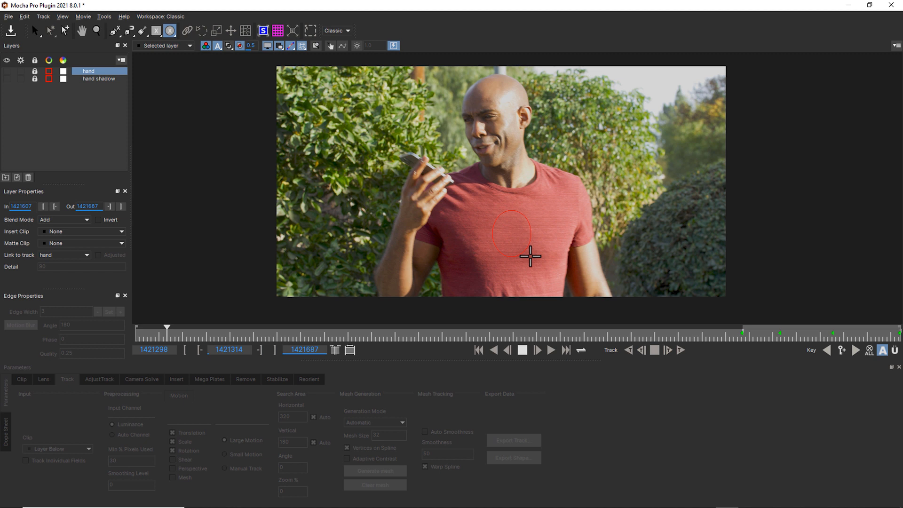
Finish the circle shape on the chest and show its filled matte
{"action": "left_click", "coordinate": [228, 46]}
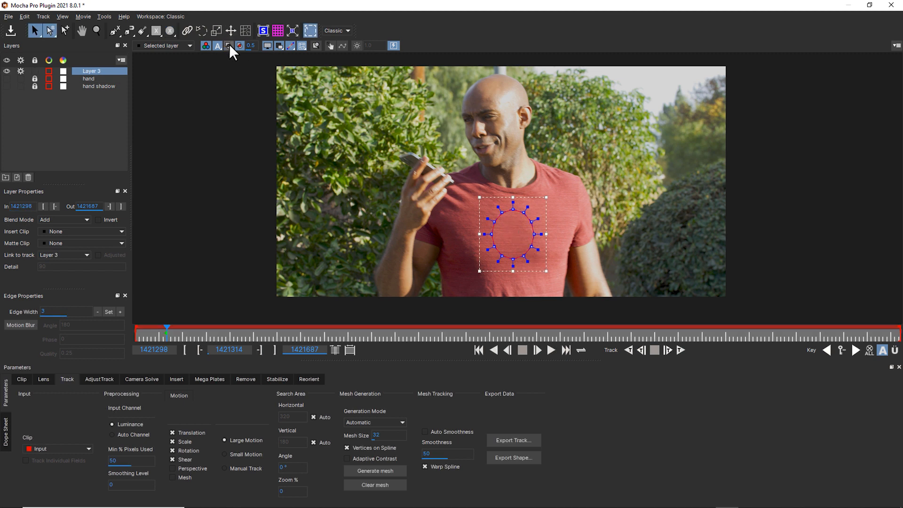
{"action": "left_click", "coordinate": [229, 45]}
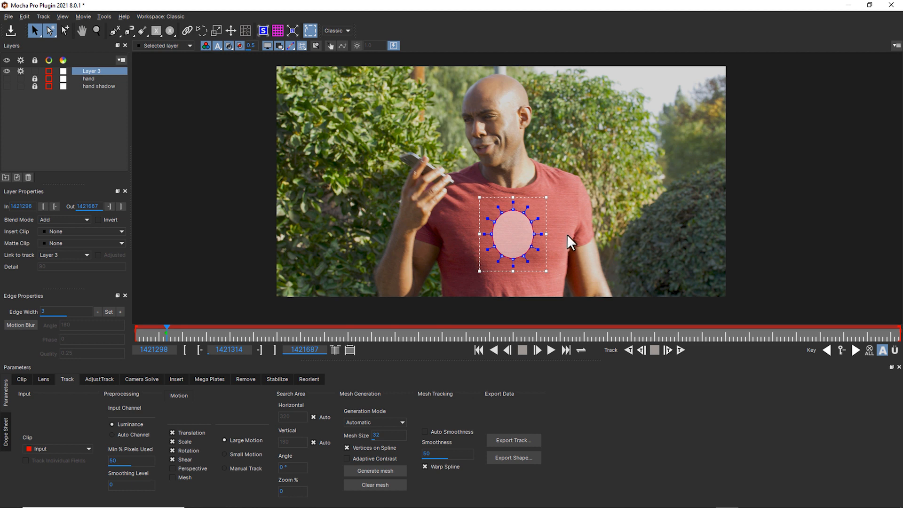
{"action": "mouse_move", "coordinate": [559, 200]}
{"action": "type", "text": "t shirt track"}
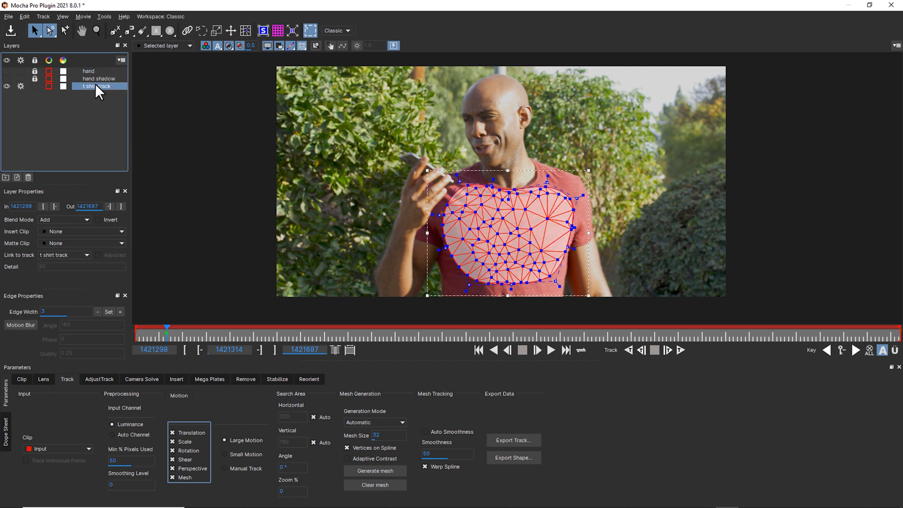
{"action": "mouse_move", "coordinate": [505, 235]}
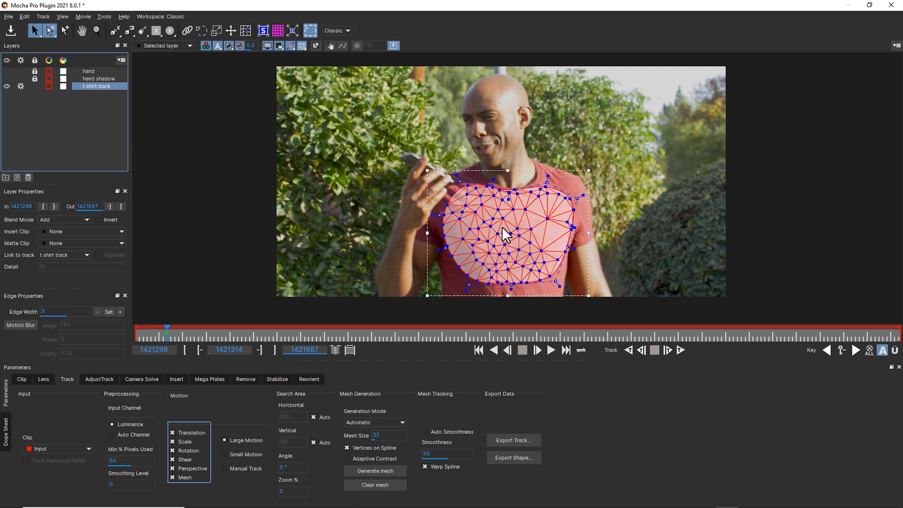
Set mesh Generation Mode to Uniform and regenerate the shirt mesh
{"action": "left_click", "coordinate": [374, 422]}
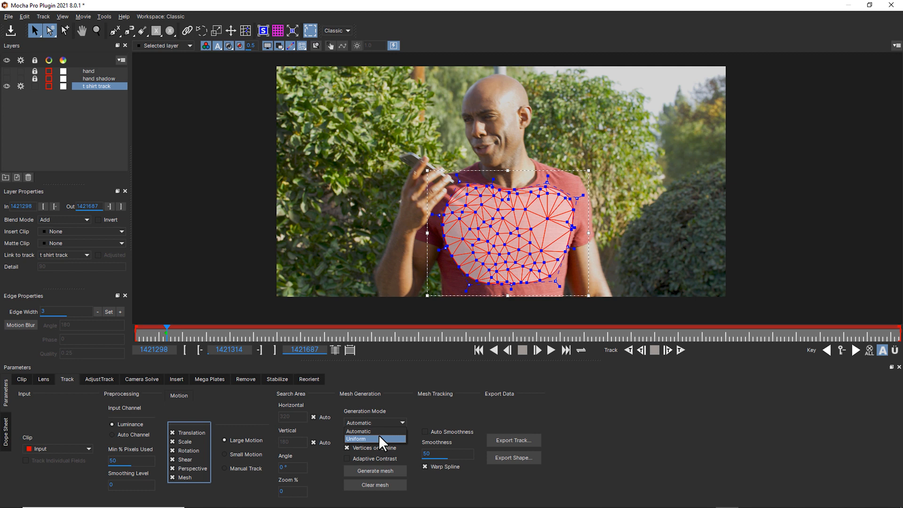
{"action": "left_click", "coordinate": [355, 438]}
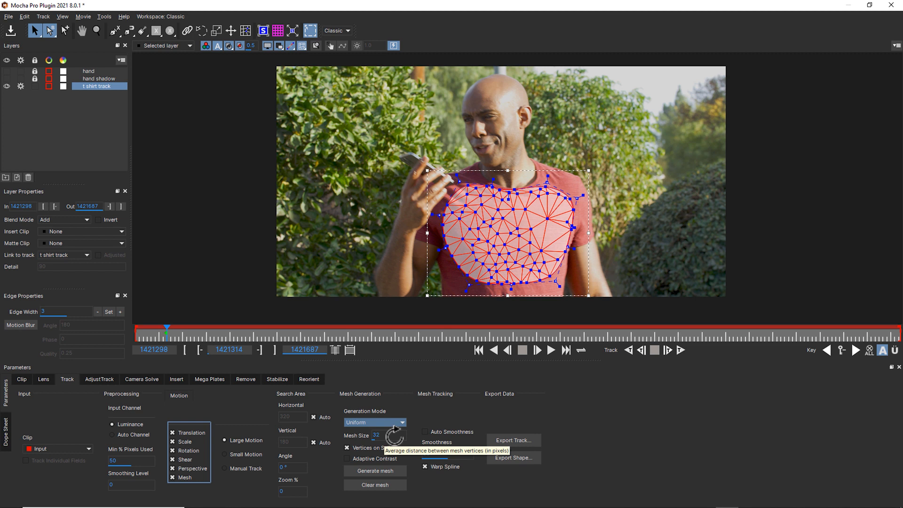
{"action": "left_click", "coordinate": [374, 470]}
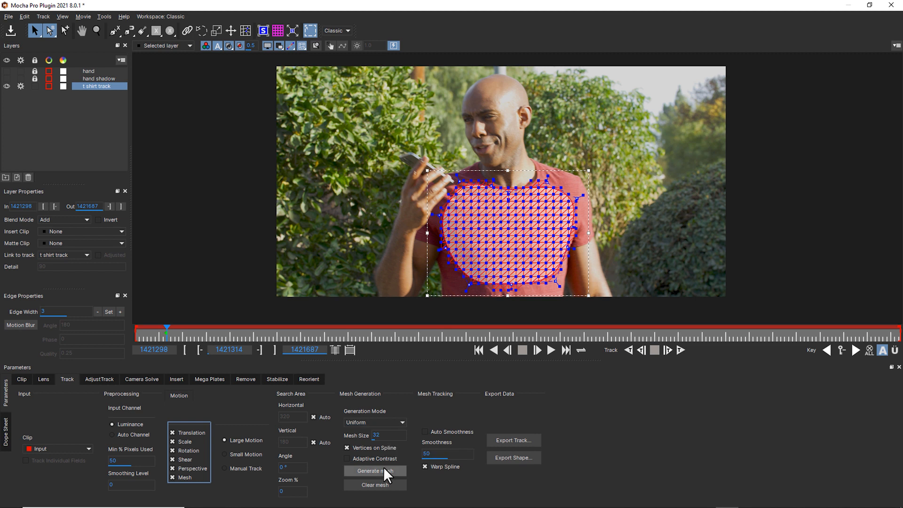
Regenerate the mesh and pick a shirt outline point to adjust
{"action": "left_click", "coordinate": [374, 470]}
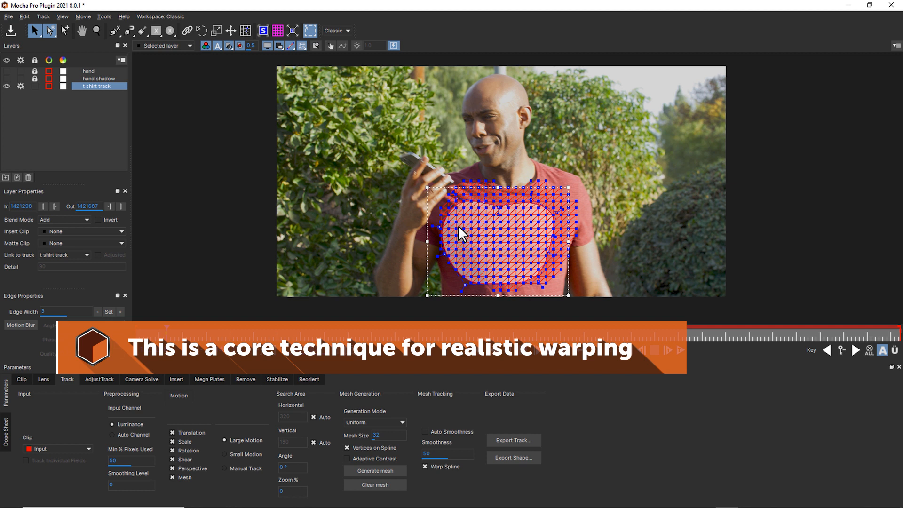
{"action": "mouse_move", "coordinate": [570, 283]}
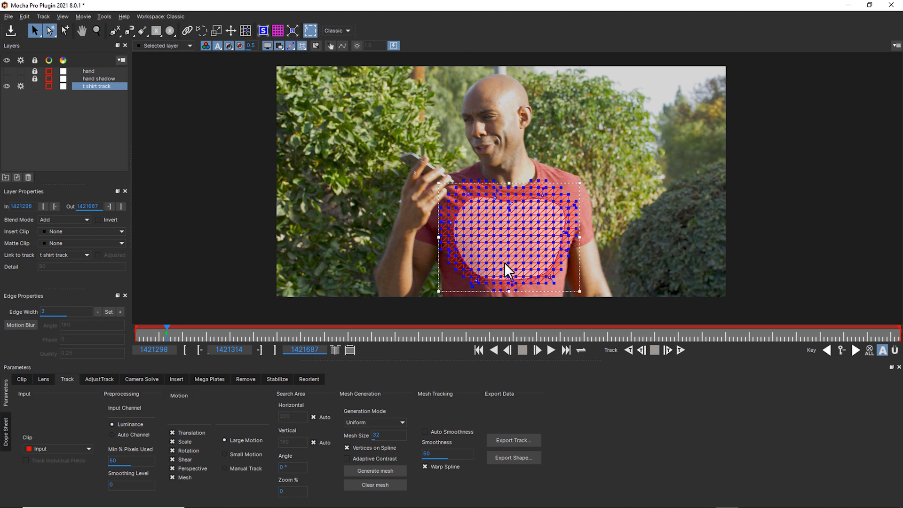
{"action": "mouse_move", "coordinate": [577, 208]}
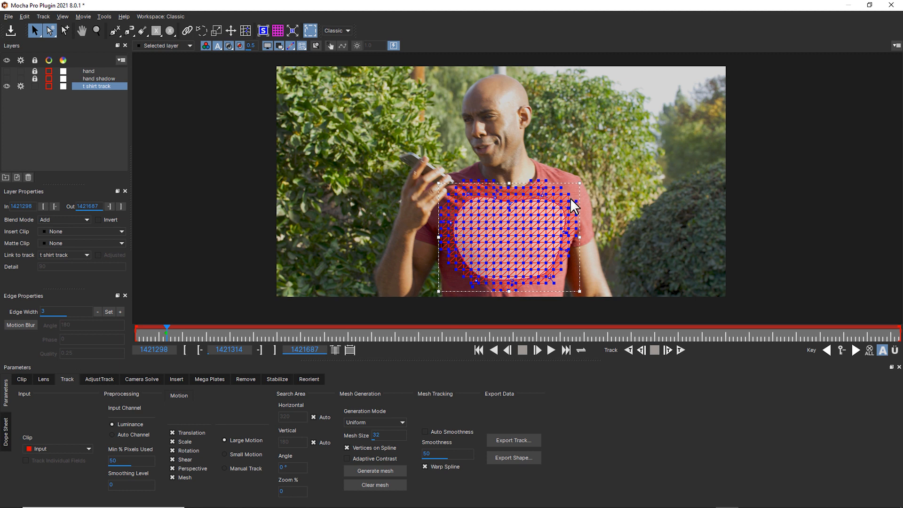
{"action": "mouse_move", "coordinate": [567, 208]}
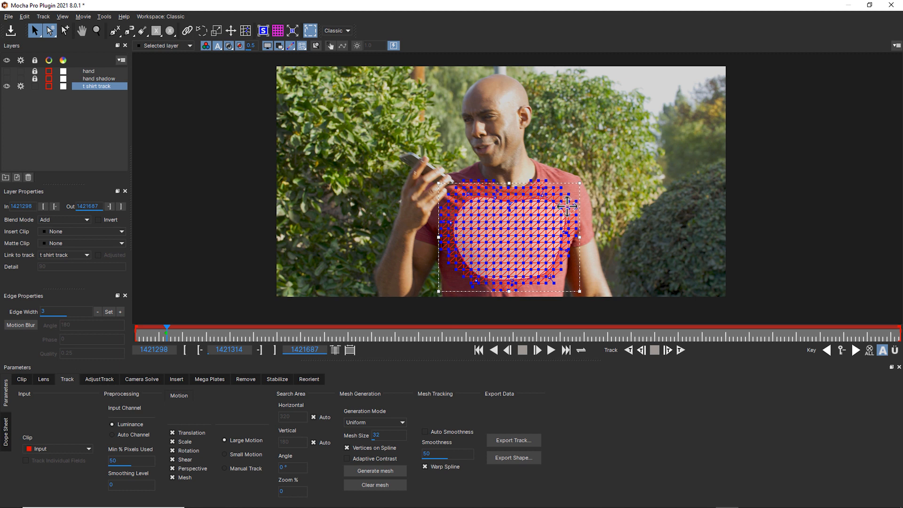
{"action": "left_click", "coordinate": [627, 350]}
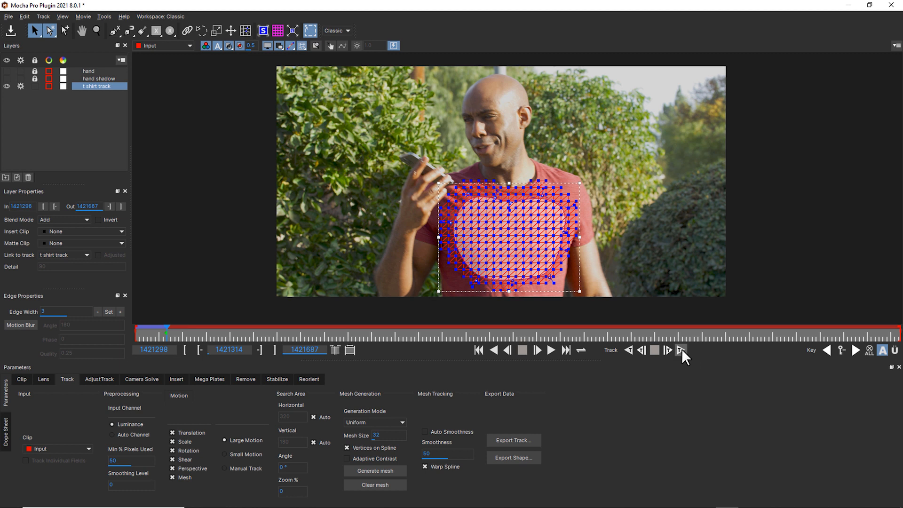
Run Track Forward on the t shirt track mesh through the clip
{"action": "left_click", "coordinate": [682, 350]}
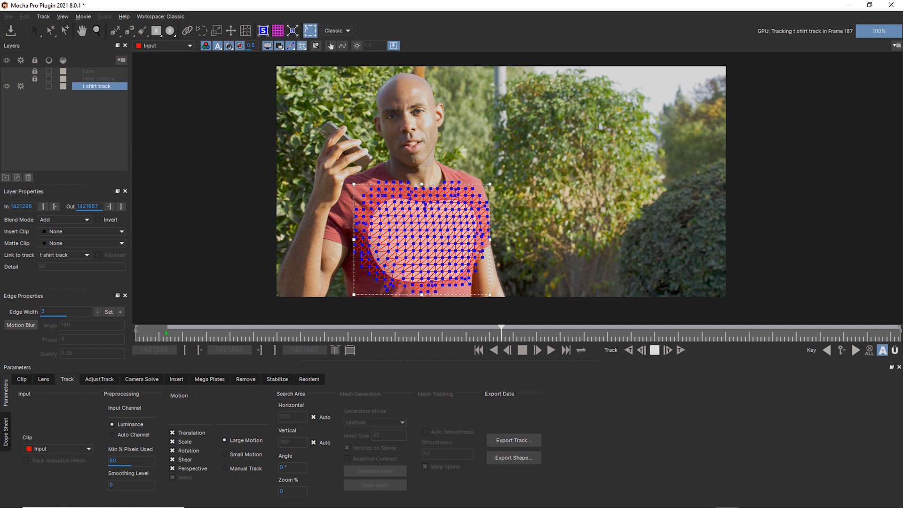
{"action": "left_click", "coordinate": [549, 349]}
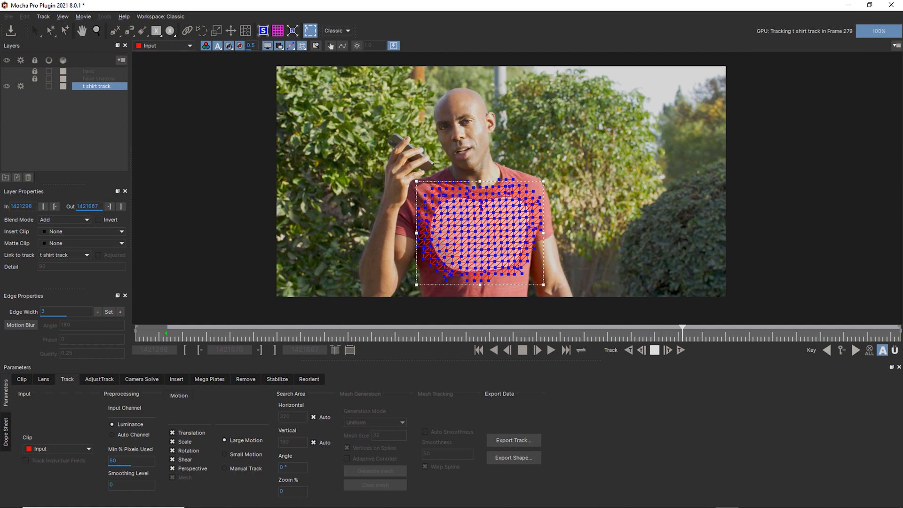
{"action": "left_click", "coordinate": [537, 349]}
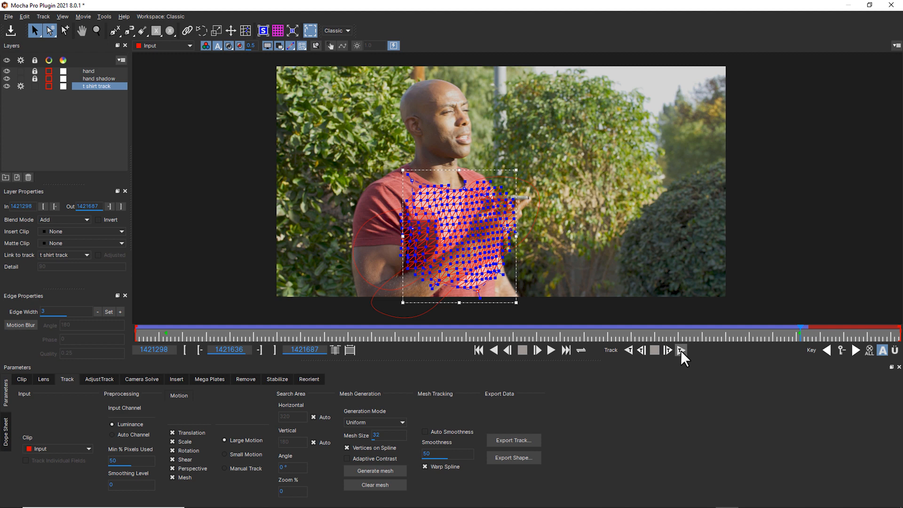
{"action": "left_click", "coordinate": [681, 350]}
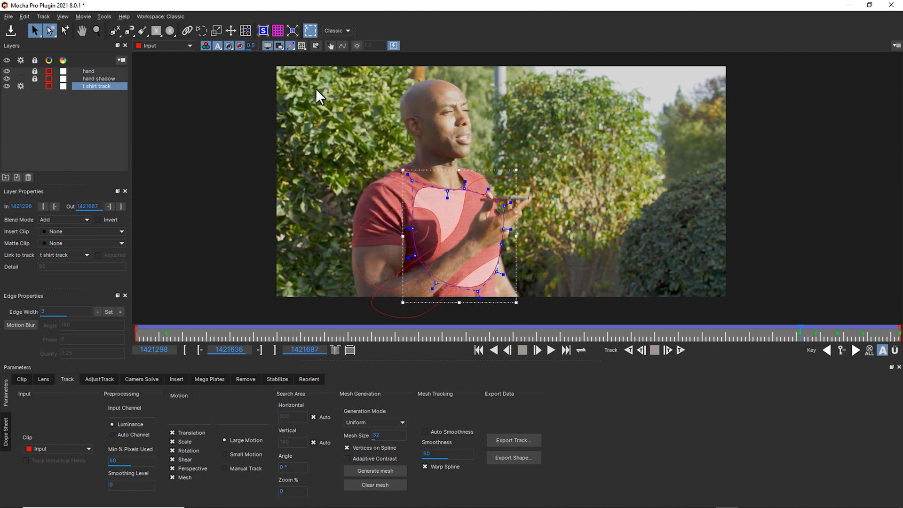
{"action": "left_click", "coordinate": [374, 470]}
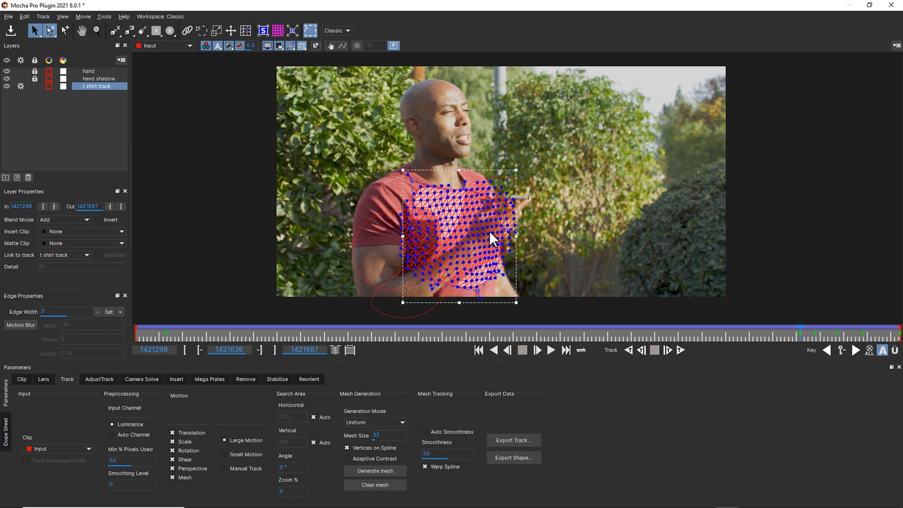
Keep tracking the shirt mesh forward until the clip's final frame
{"action": "left_click", "coordinate": [550, 349]}
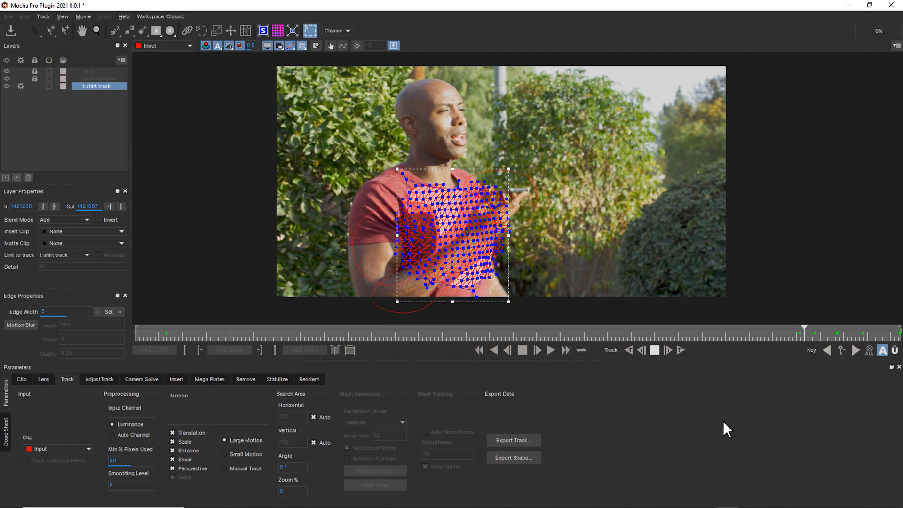
{"action": "left_click", "coordinate": [537, 350]}
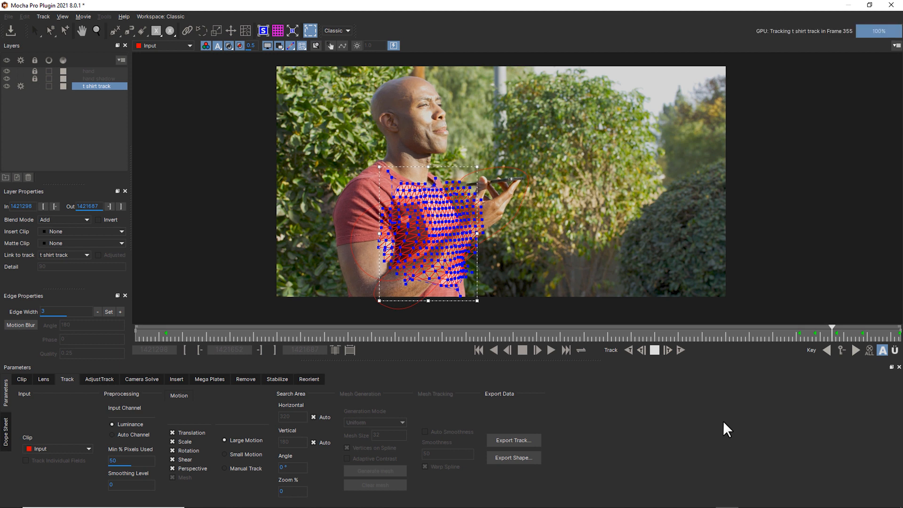
{"action": "left_click", "coordinate": [536, 349]}
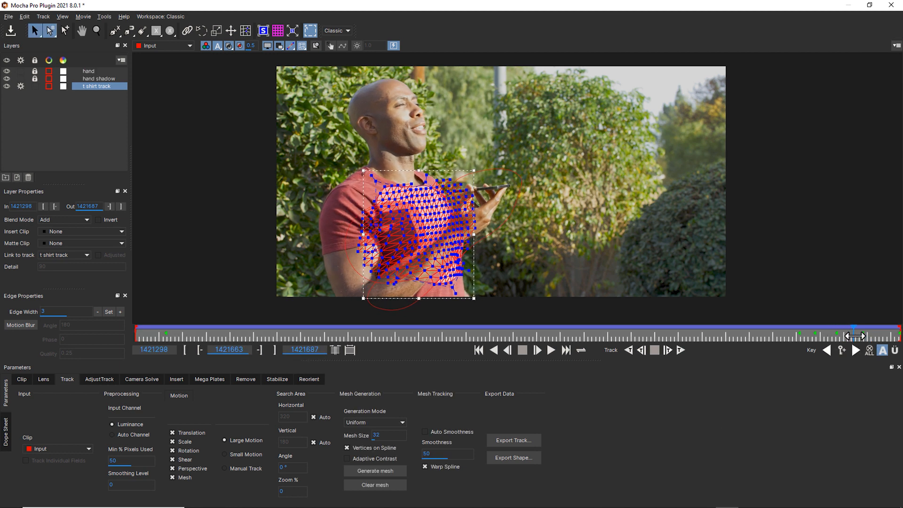
{"action": "left_click", "coordinate": [669, 350]}
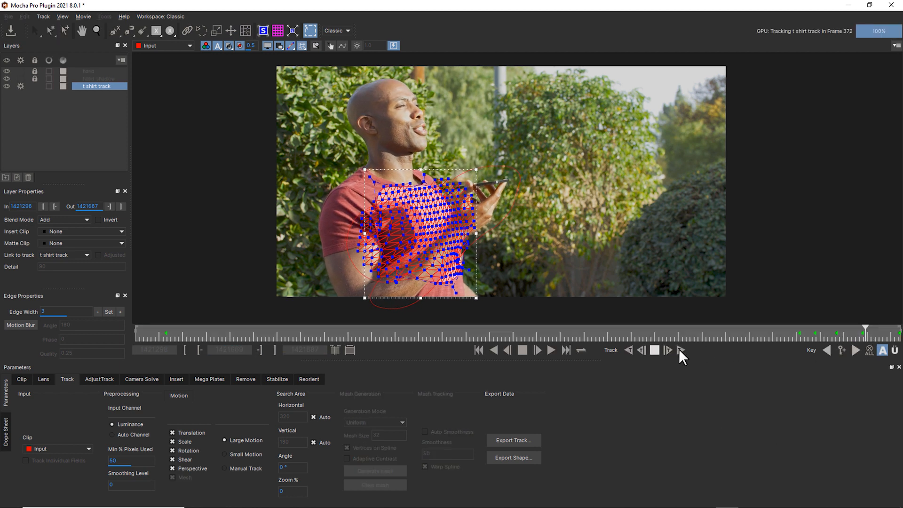
{"action": "left_click", "coordinate": [680, 350]}
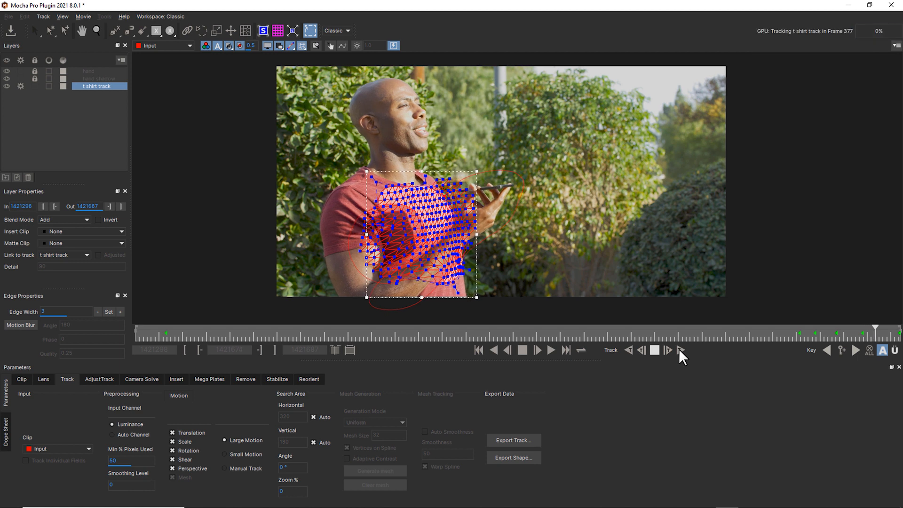
{"action": "left_click", "coordinate": [680, 350]}
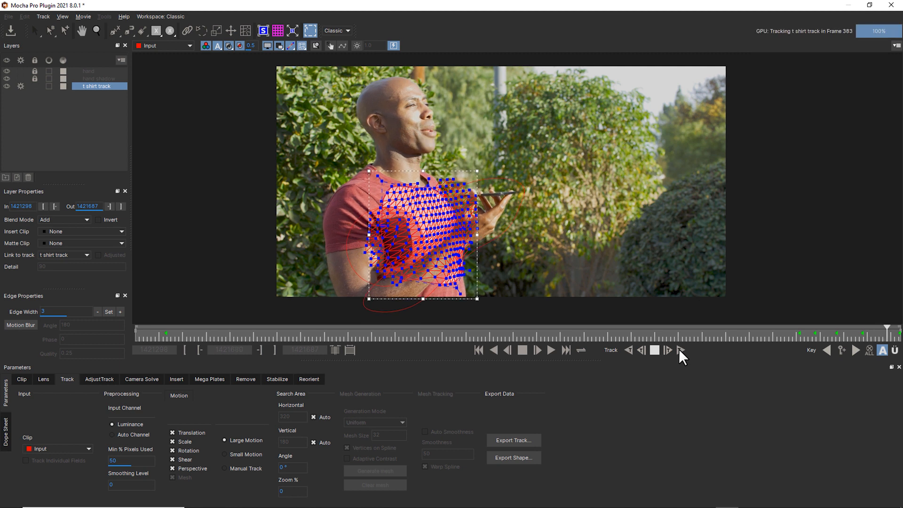
{"action": "left_click", "coordinate": [680, 349]}
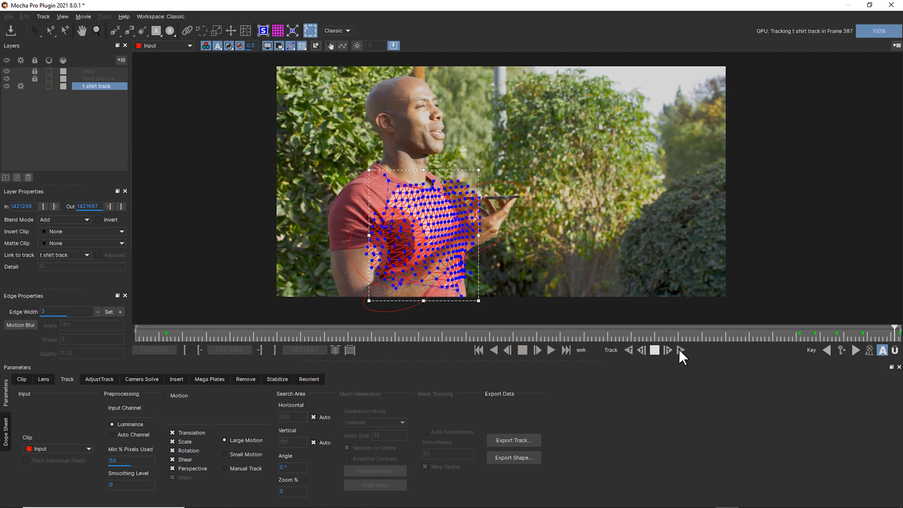
{"action": "left_click", "coordinate": [681, 357]}
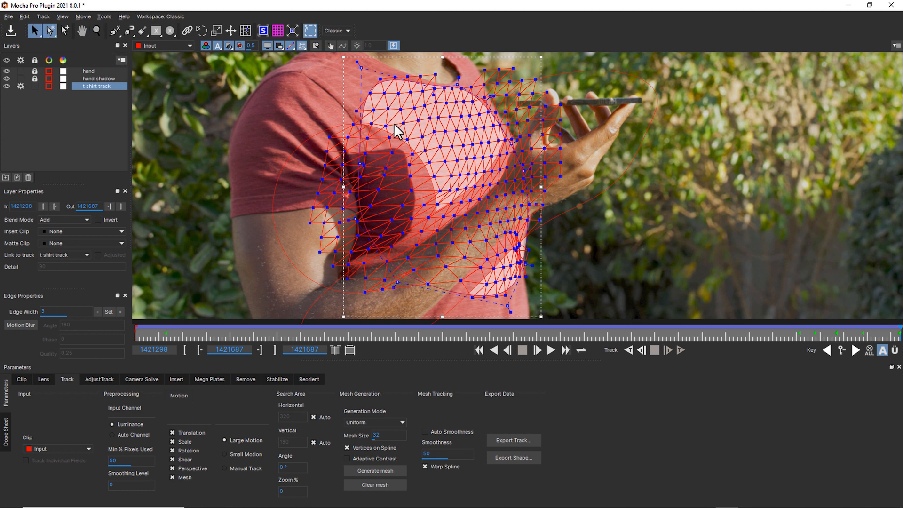
{"action": "mouse_move", "coordinate": [384, 174]}
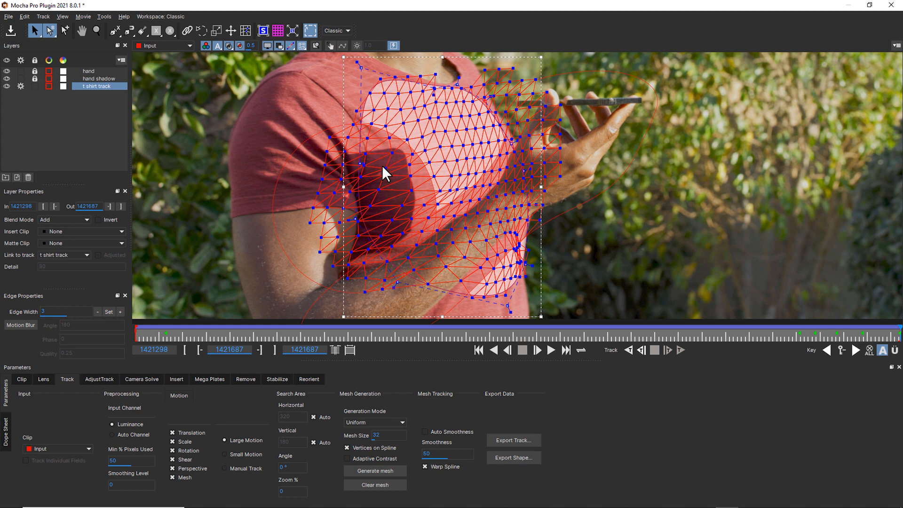
{"action": "mouse_move", "coordinate": [434, 183]}
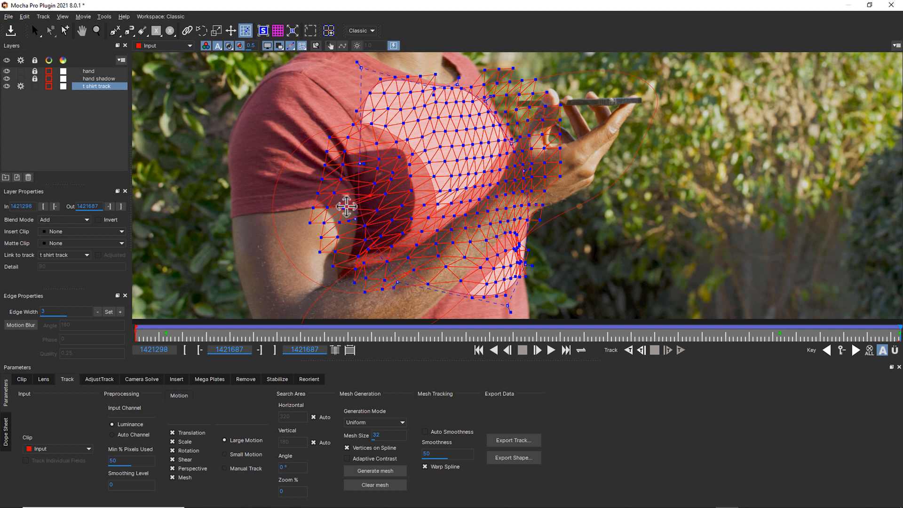
{"action": "mouse_move", "coordinate": [348, 245]}
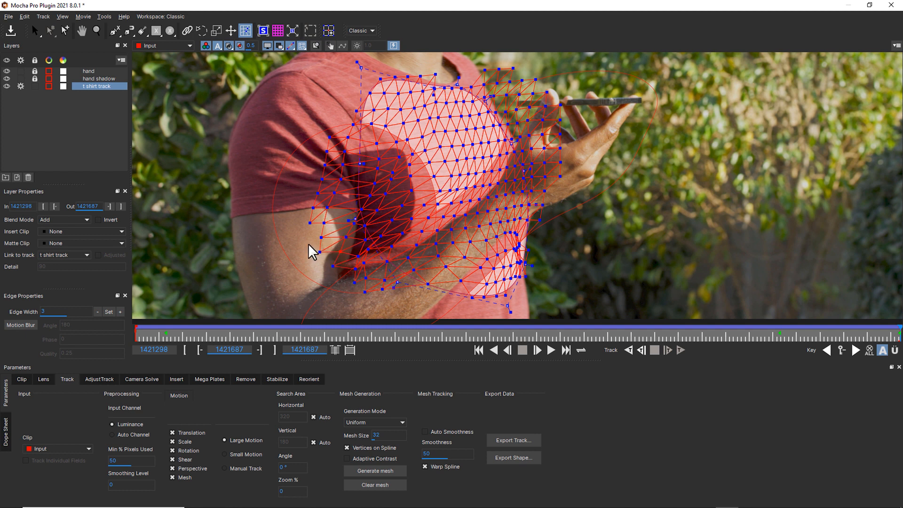
{"action": "mouse_move", "coordinate": [718, 326]}
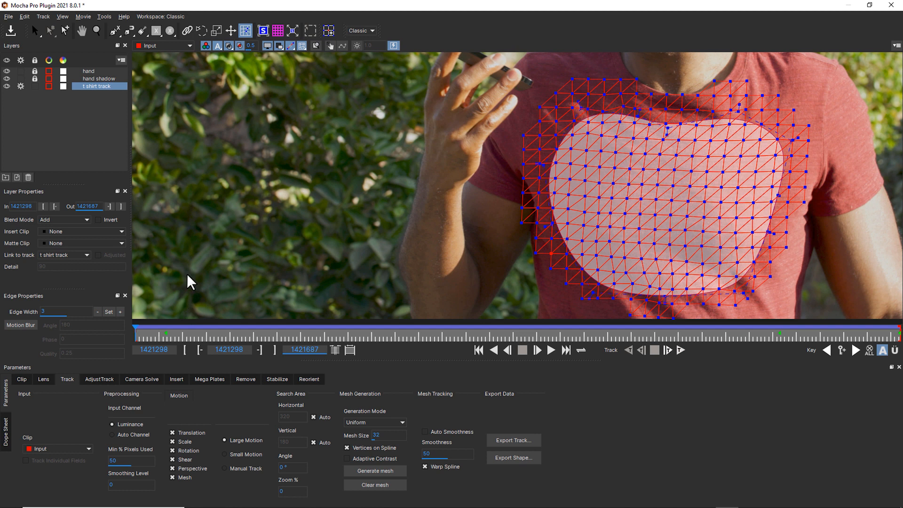
{"action": "mouse_move", "coordinate": [193, 258]}
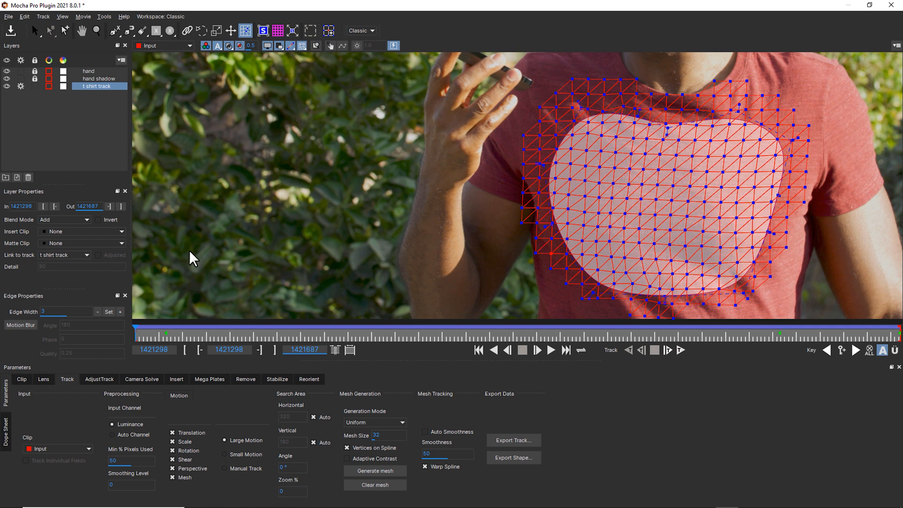
{"action": "mouse_move", "coordinate": [222, 256]}
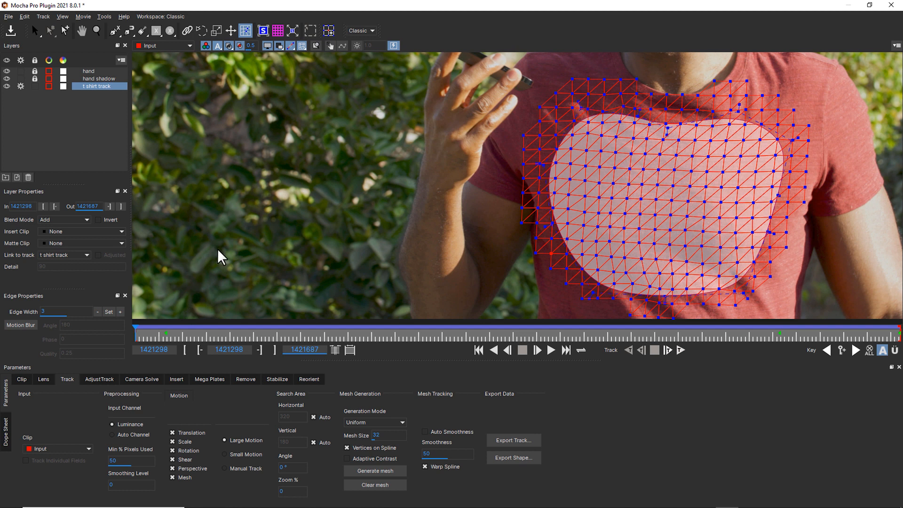
{"action": "mouse_move", "coordinate": [260, 254]}
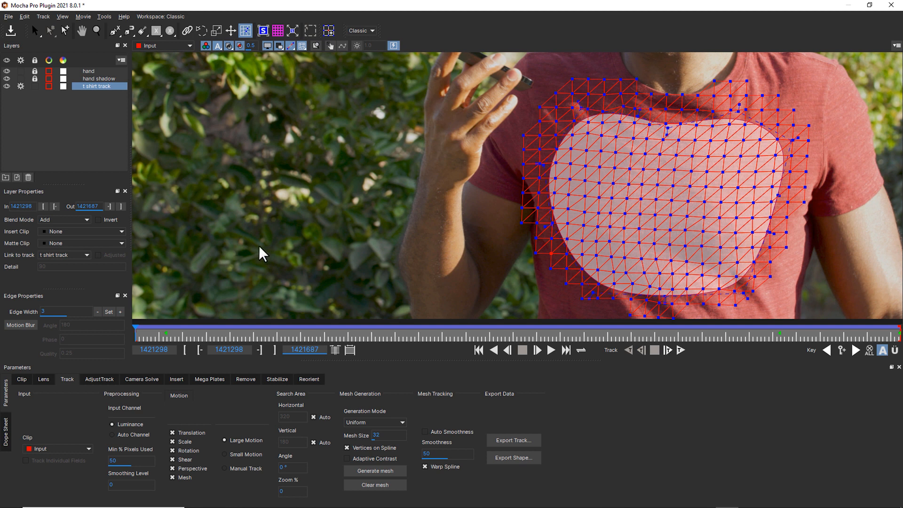
{"action": "mouse_move", "coordinate": [270, 249]}
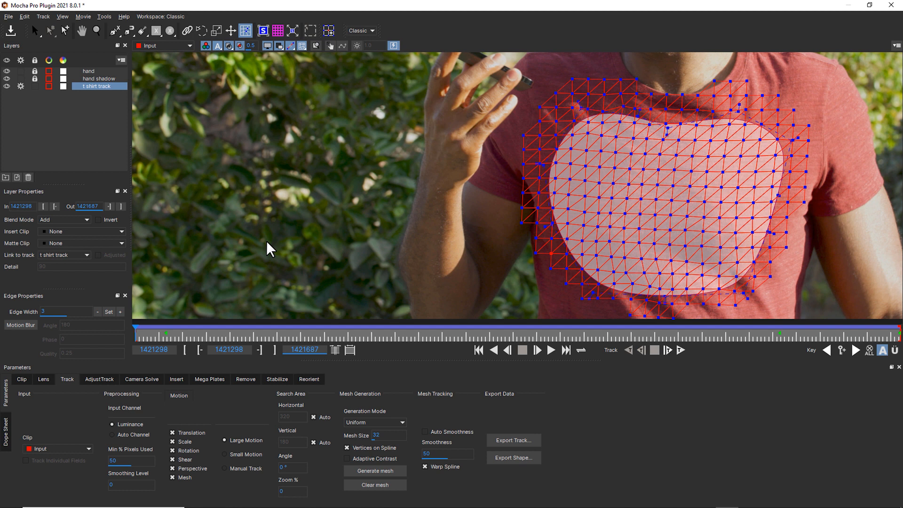
{"action": "mouse_move", "coordinate": [142, 102]}
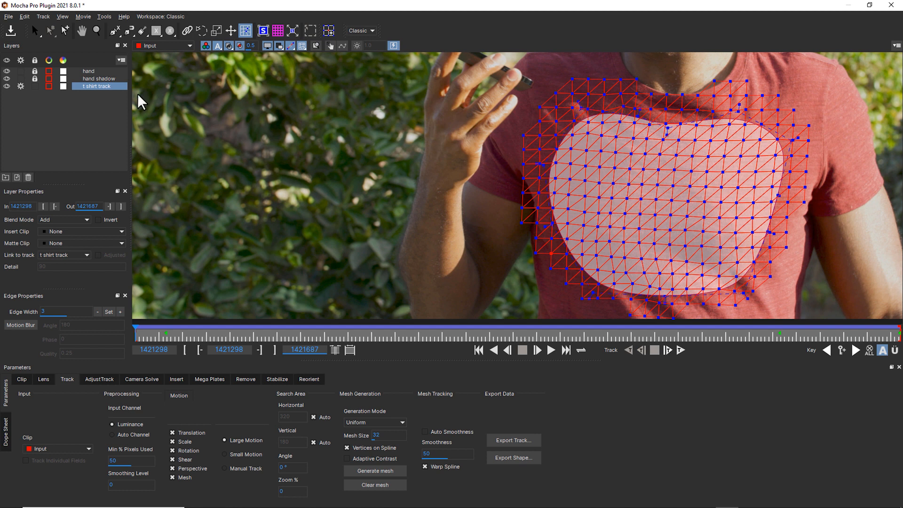